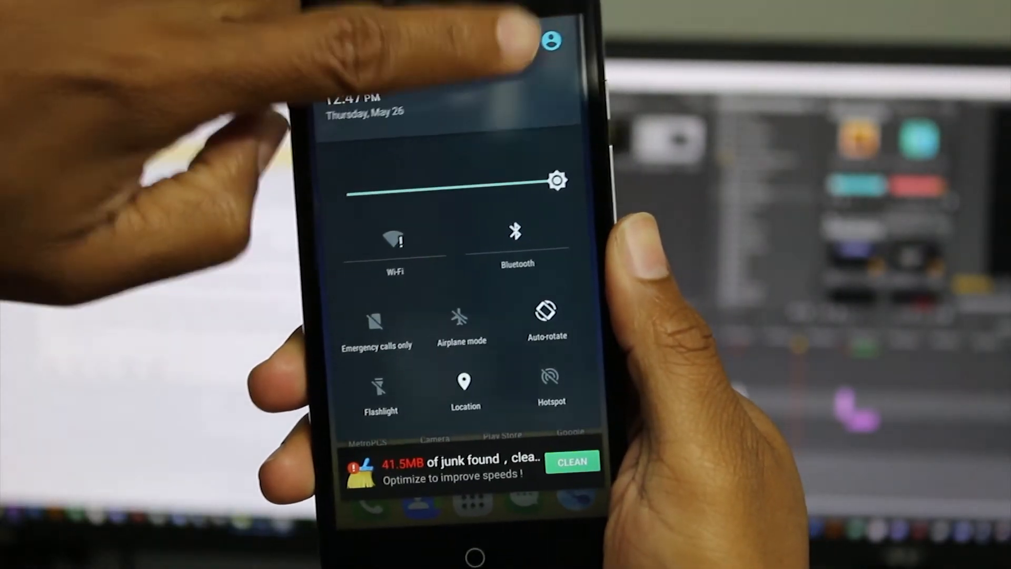
# Open Settings from the notification shade and reach the Storage screen (11.12GB total, 8.08GB free)
pyautogui.click(556, 180)
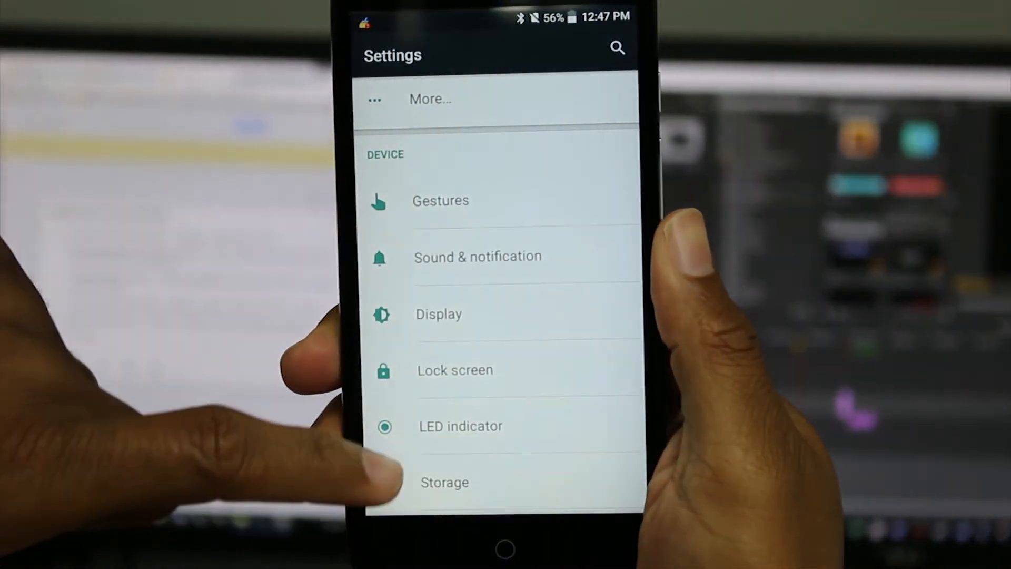
pyautogui.scroll(3)
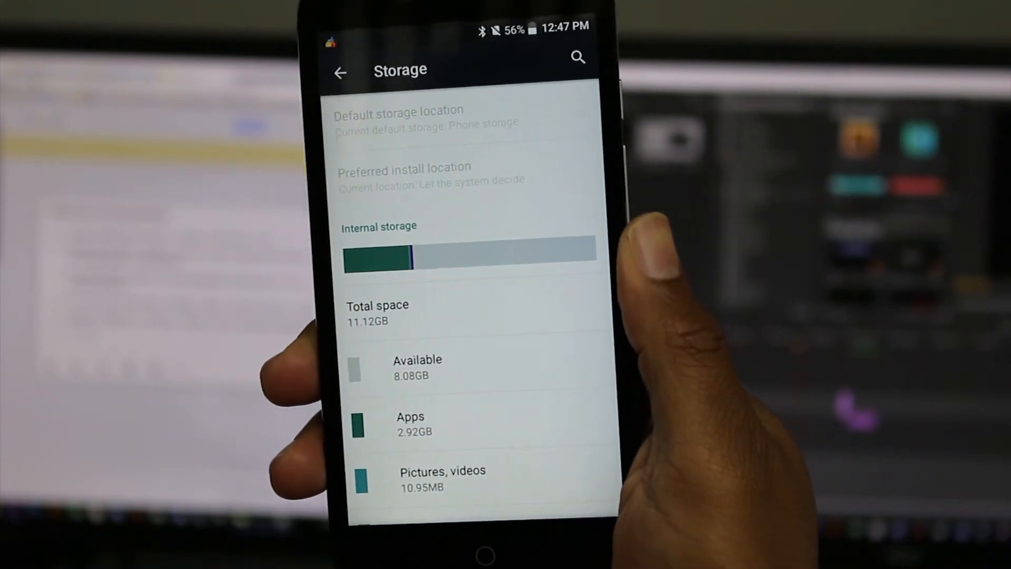
pyautogui.scroll(-3)
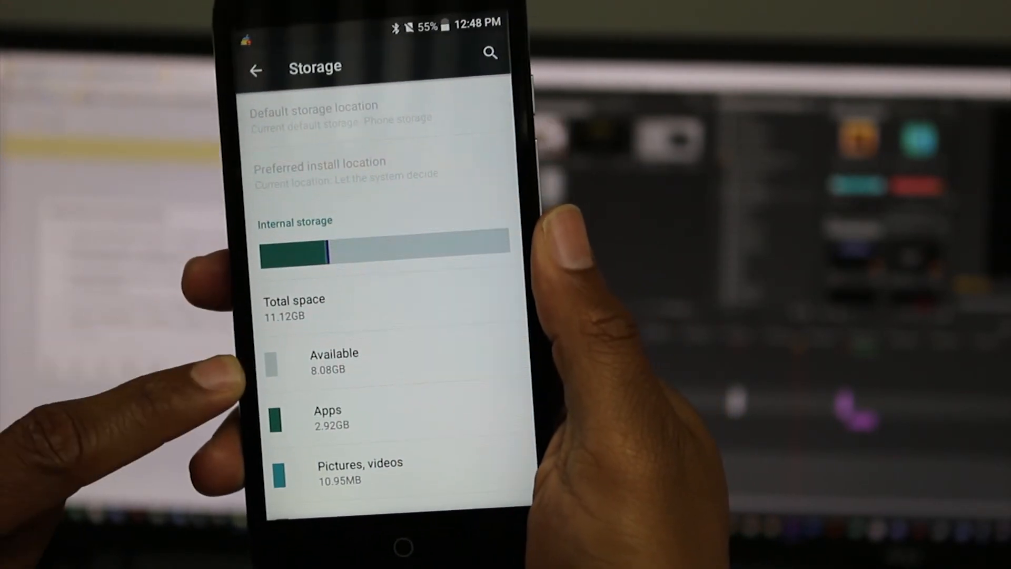
pyautogui.scroll(-3)
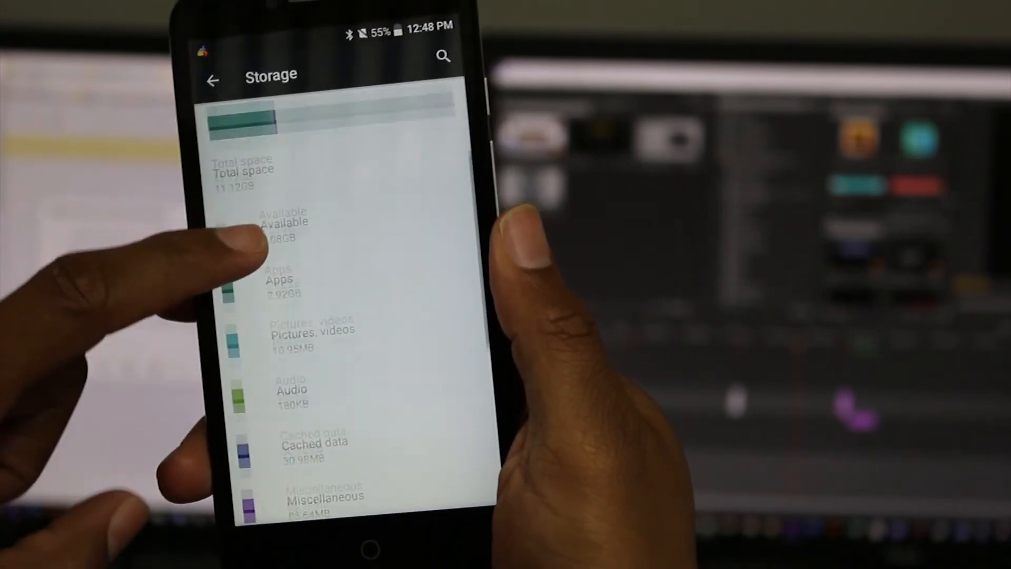
pyautogui.scroll(-3)
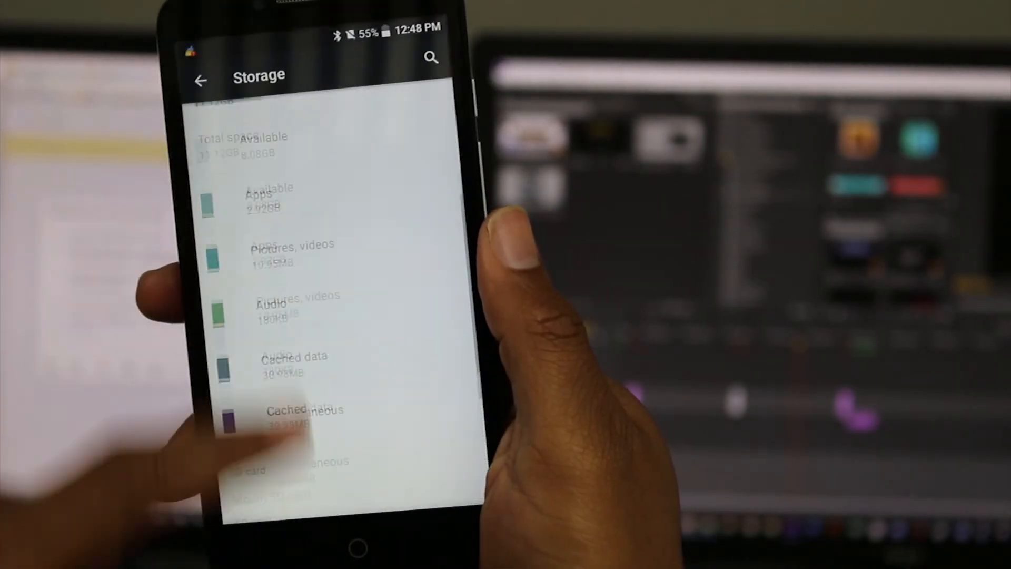